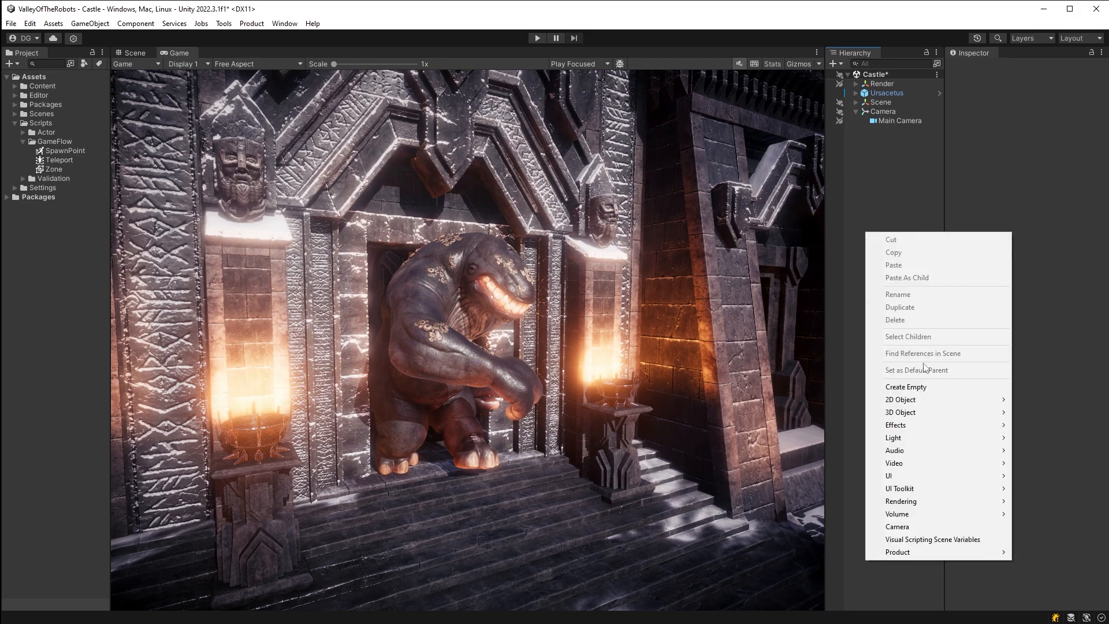
Step: Create an empty GameObject, then load HierarchyScriptDropHandler.cs from the Project window into Visual Studio
{"action": "left_click", "coordinate": [905, 387]}
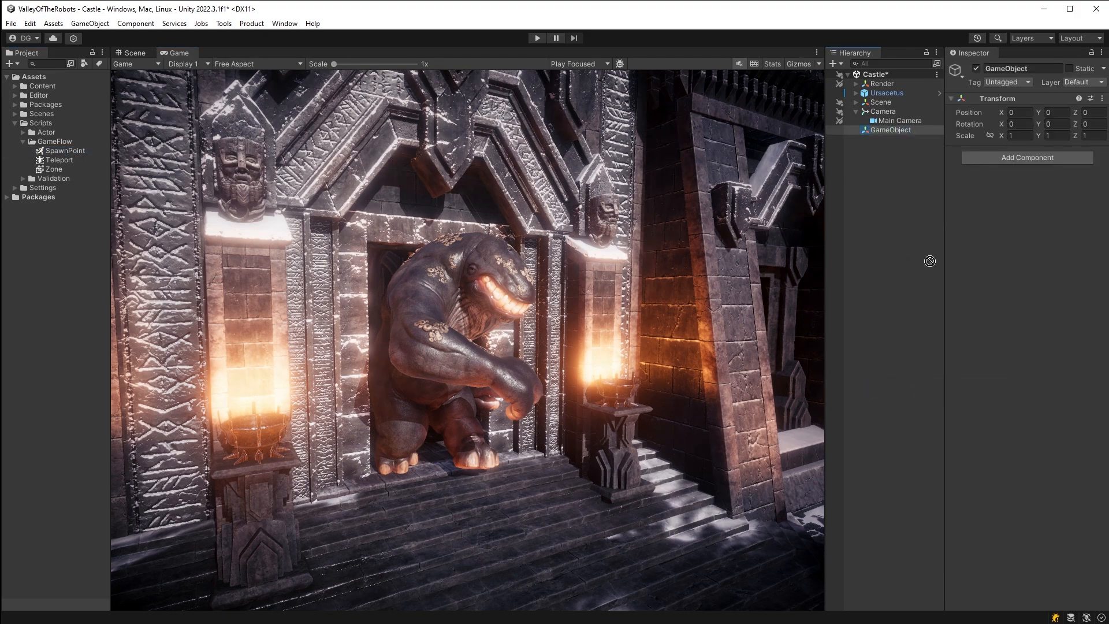
{"action": "left_click", "coordinate": [64, 151]}
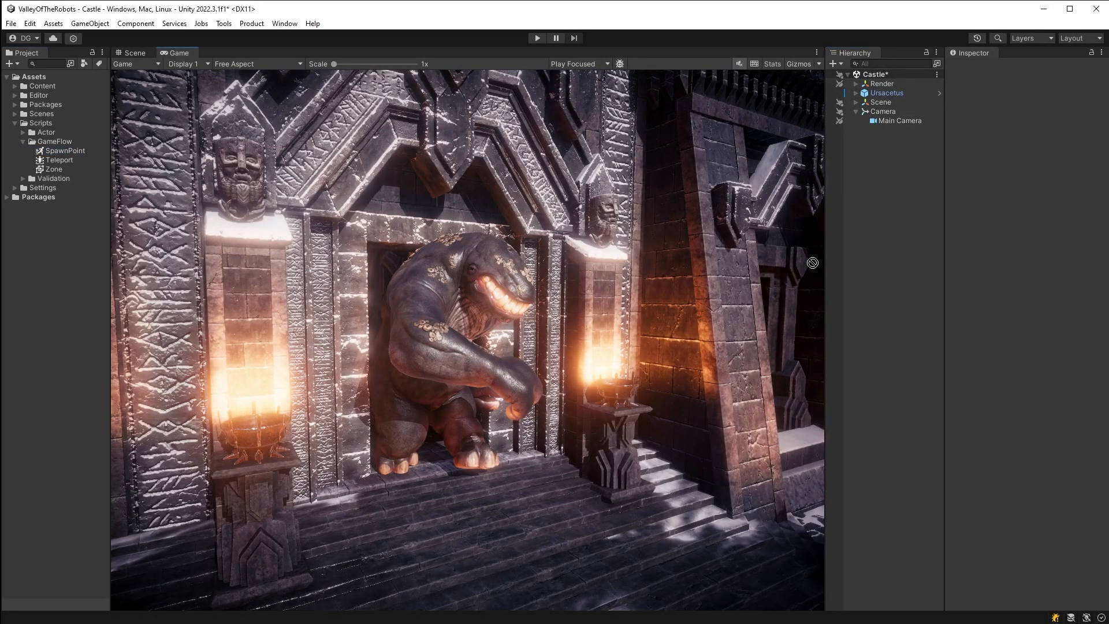
{"action": "left_click", "coordinate": [889, 130]}
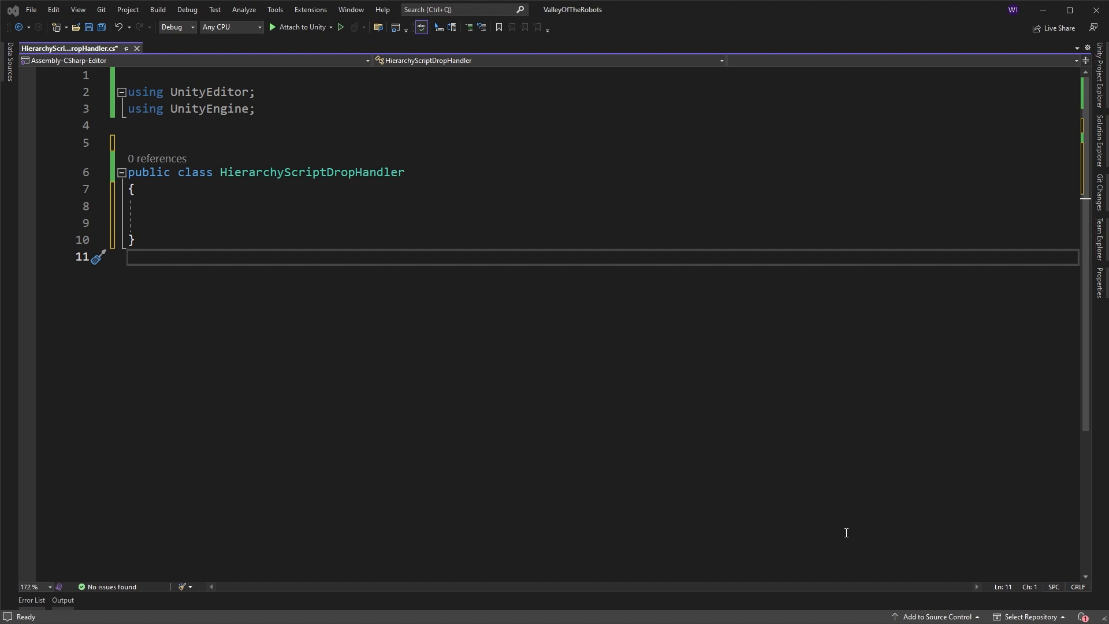
Step: Mark the class [InitializeOnLoad] and start a static constructor calling DragAndDrop.AddDropHandler
{"action": "type", "text": "[InitializeOnLoad]"}
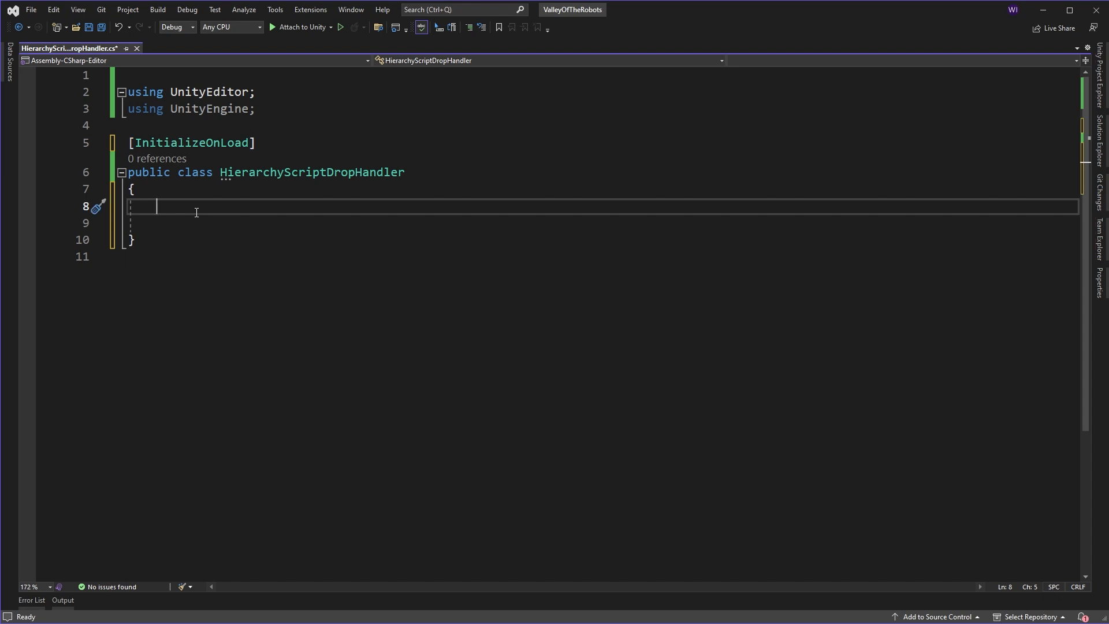
{"action": "type", "text": "static"}
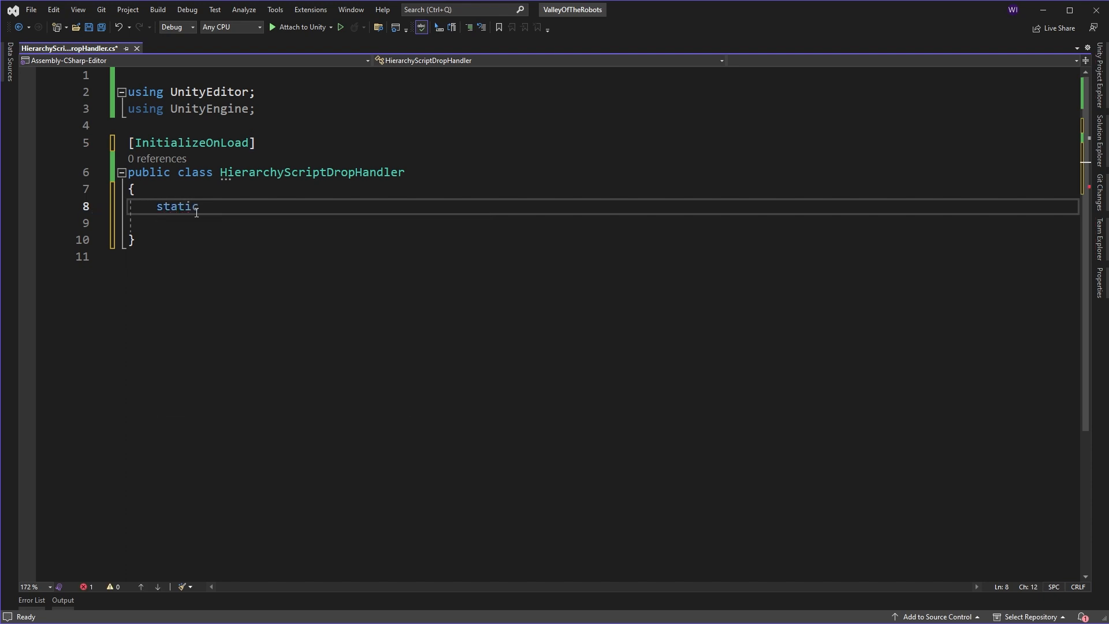
{"action": "type", "text": "HierarchyScriptDropHandler("}
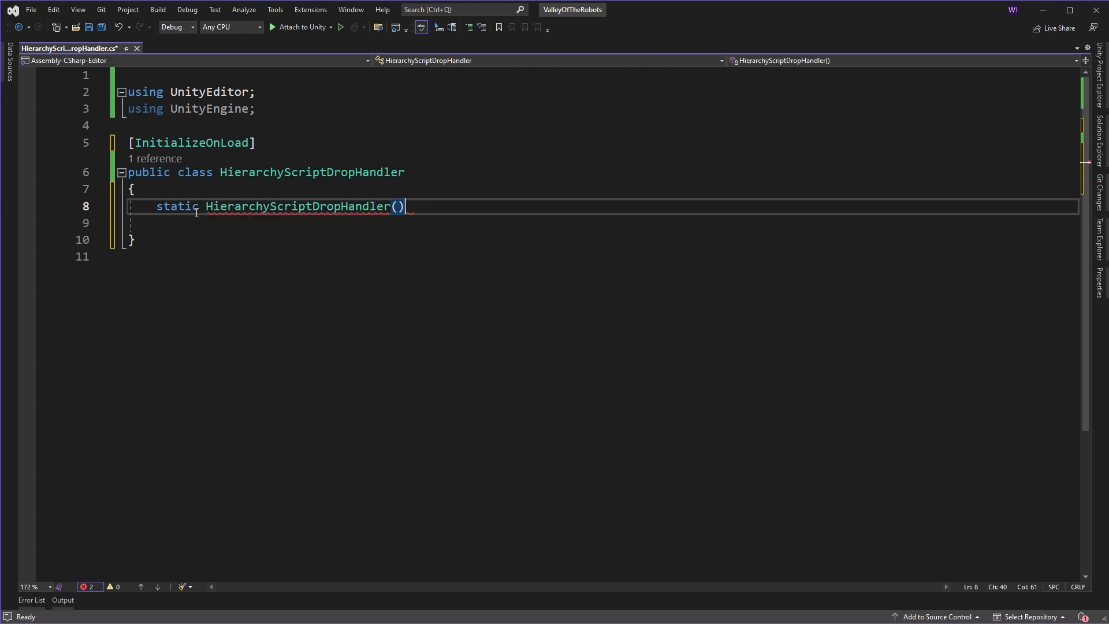
{"action": "type", "text": "DragAndDrop.AddDropHandler"}
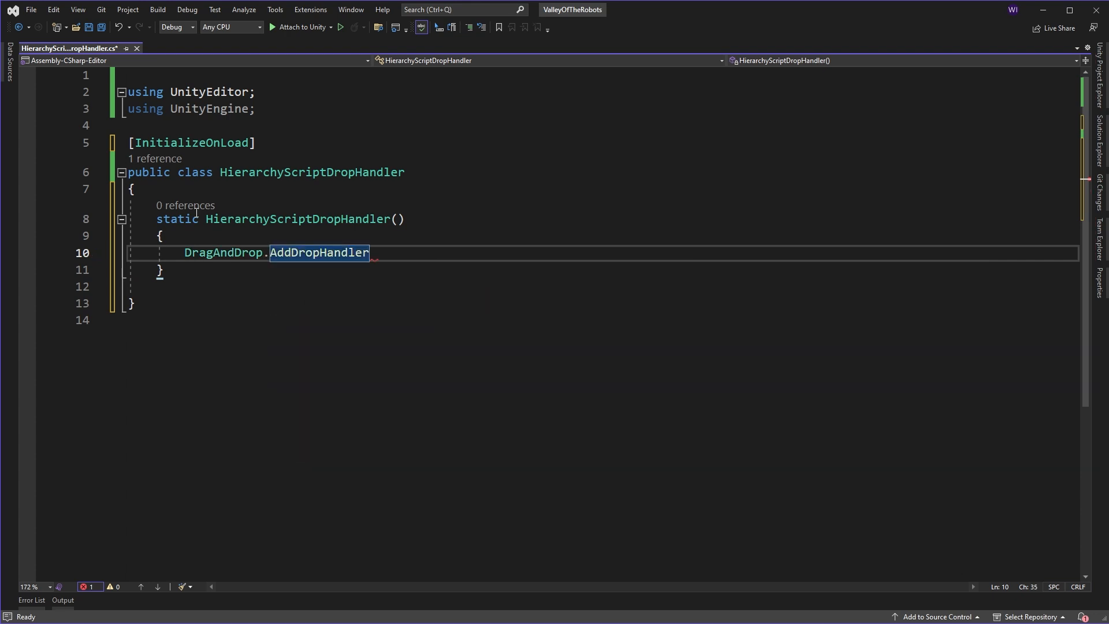
Step: Register OnScriptHierarchyDrop as the handler and generate its stub method via Quick Actions
{"action": "type", "text": "(OnScriptHie"}
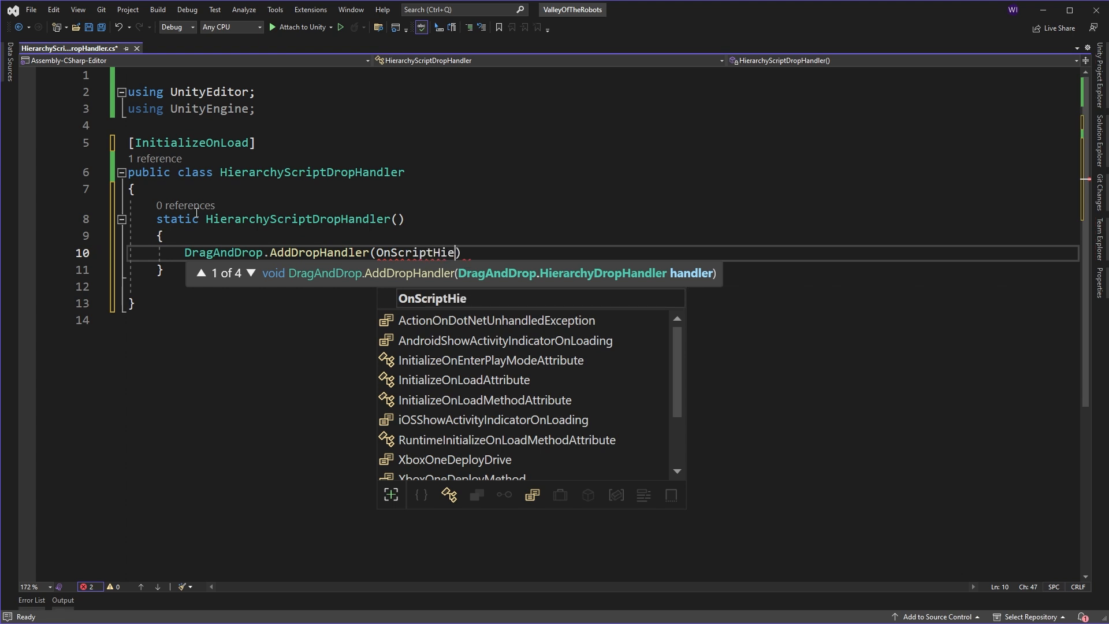
{"action": "type", "text": "rarchy"}
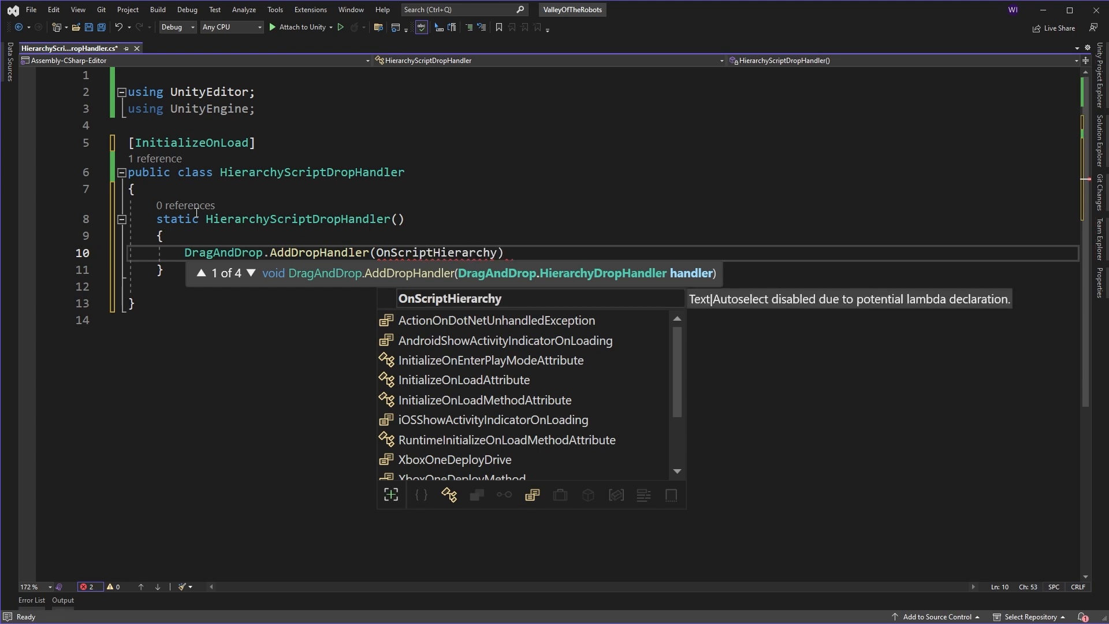
{"action": "type", "text": "Draop"}
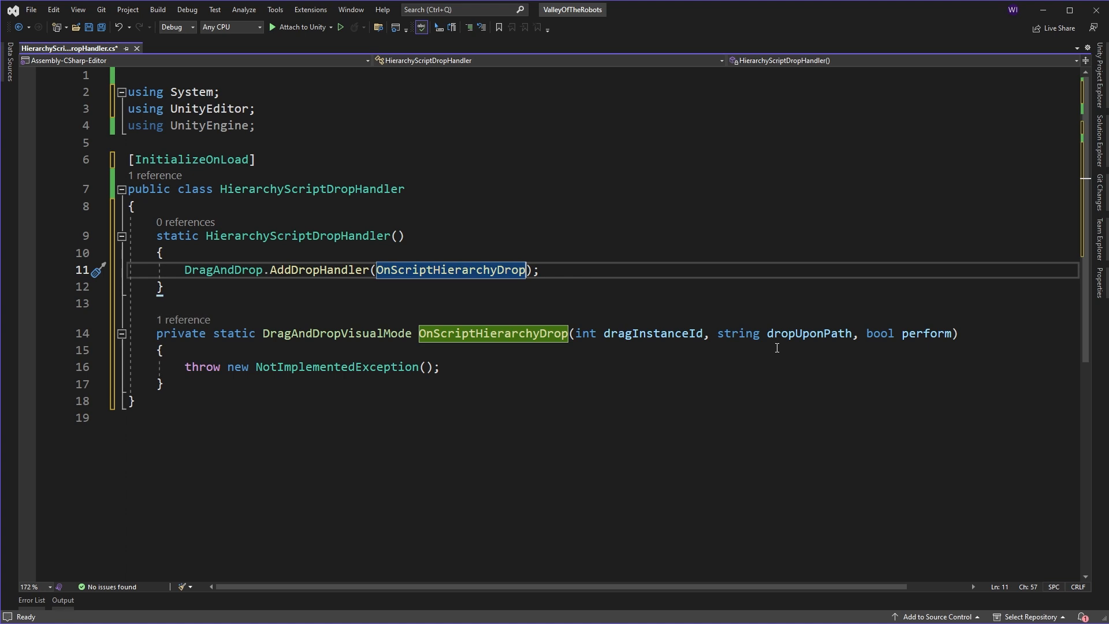
Step: Change OnScriptHierarchyDrop to take dragInstanceId, HierarchyDropFlags, Transform and perform, and paste GetScriptBeingDragged below
{"action": "left_click", "coordinate": [342, 366]}
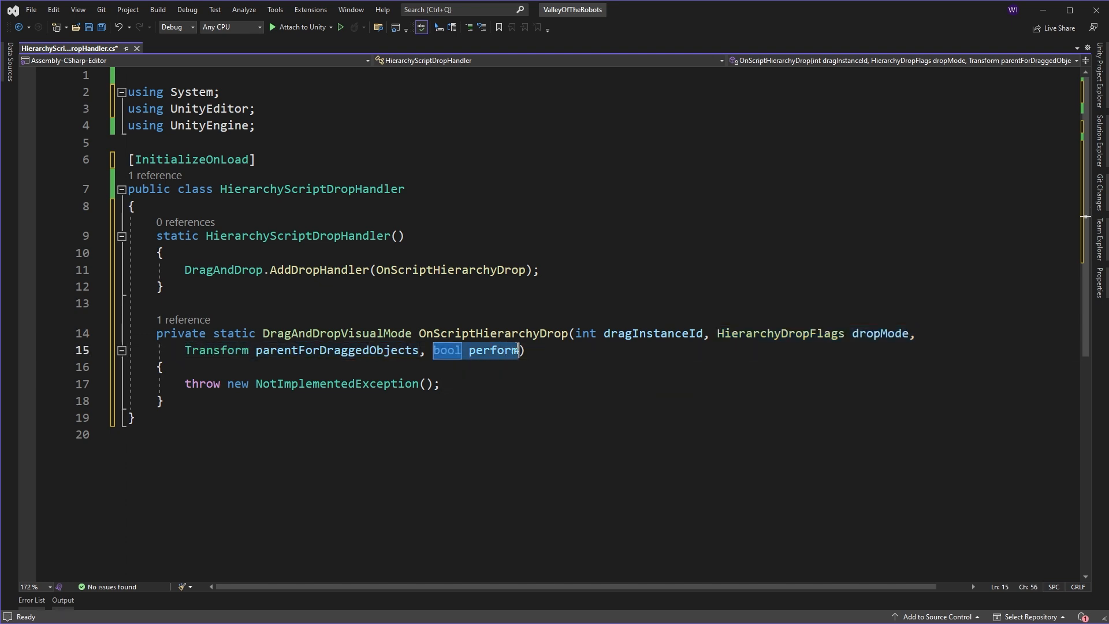
{"action": "mouse_move", "coordinate": [559, 366]}
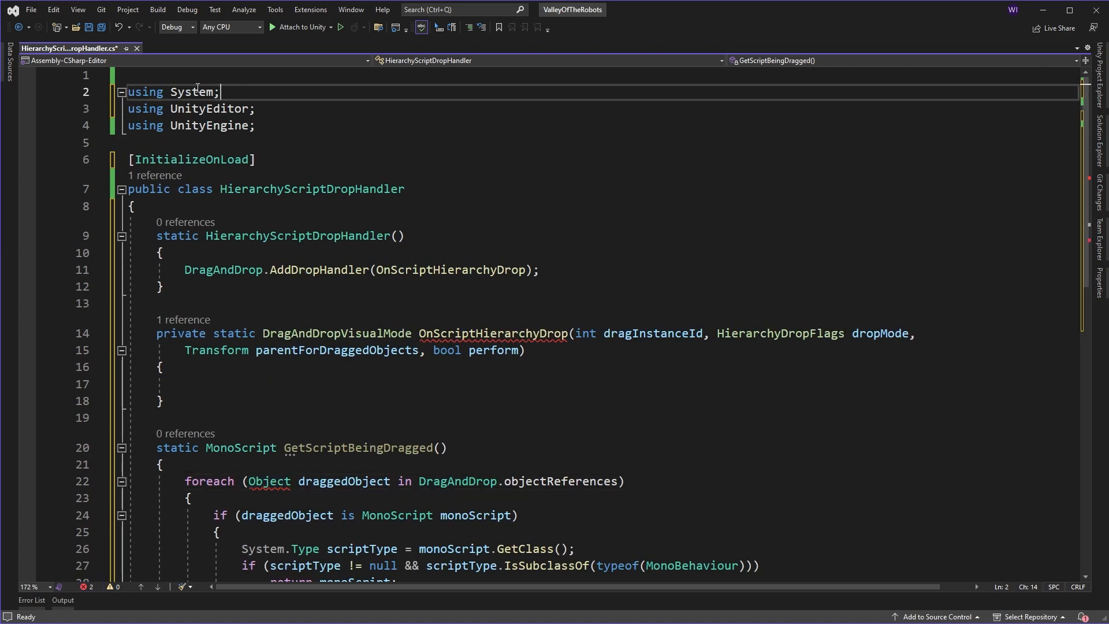
Step: Call GetScriptBeingDragged() and guard with if(monoScript != null) and a nested if(perform)
{"action": "scroll", "scroll_direction": "down", "scroll_amount": 3}
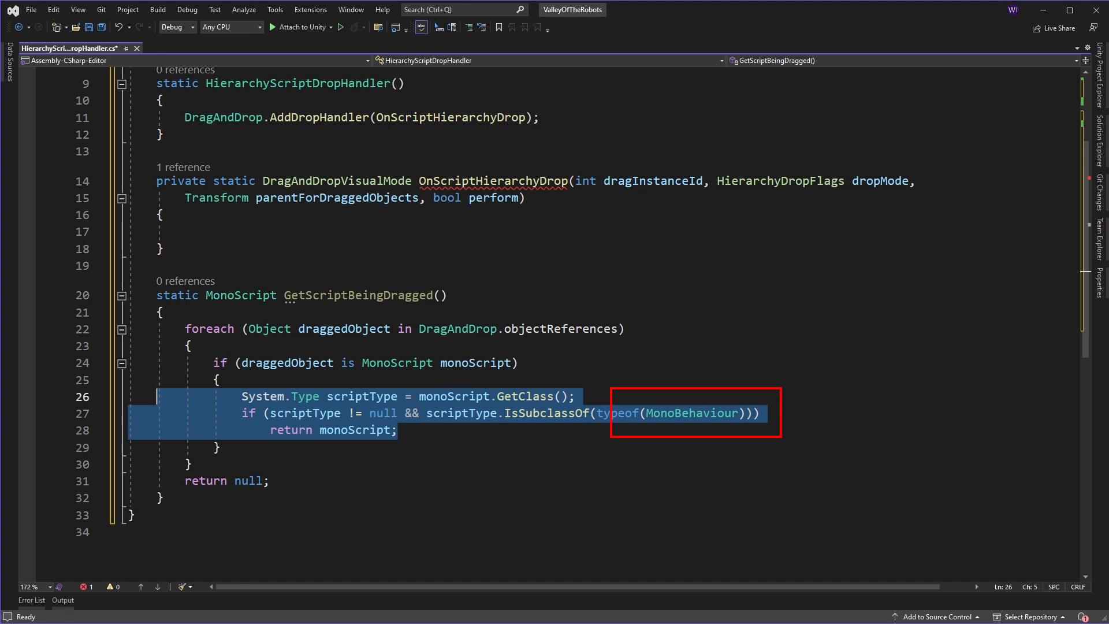
{"action": "left_click", "coordinate": [238, 142]}
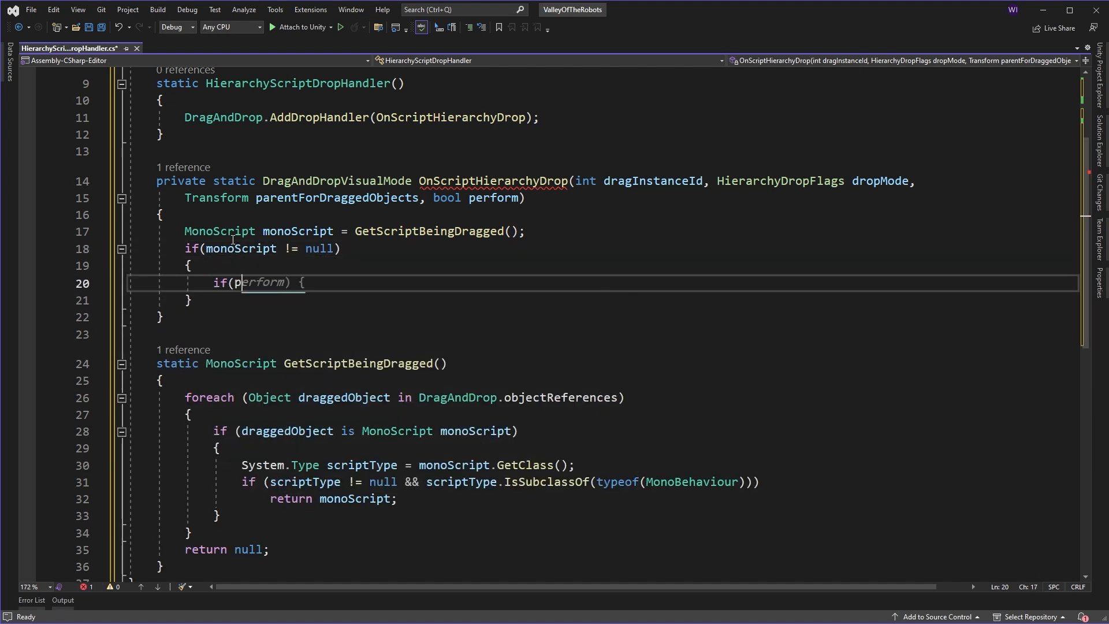
{"action": "key", "text": "enter"}
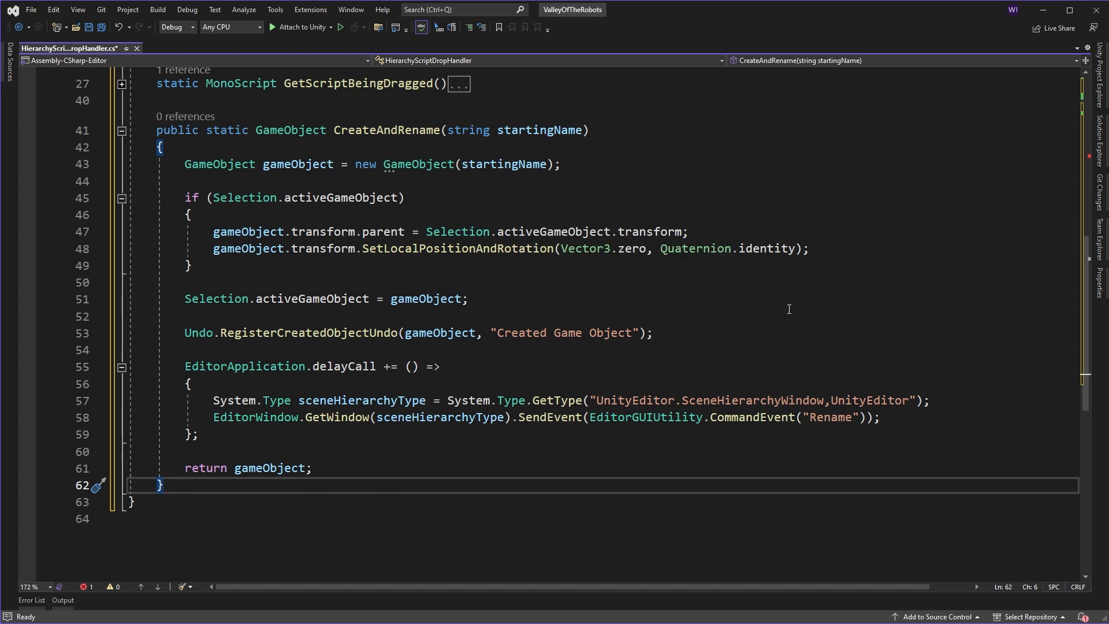
{"action": "mouse_move", "coordinate": [784, 291]}
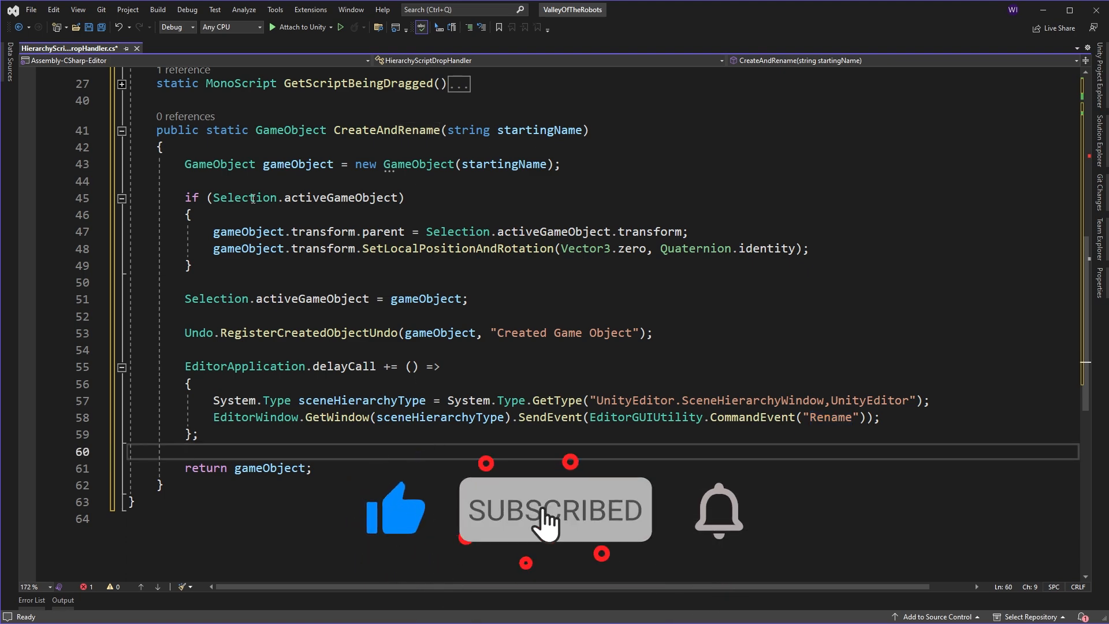
Step: Create the GameObject with CreateAndRename(monoScript.name) inside the perform block
{"action": "scroll", "scroll_direction": "up", "scroll_amount": 3}
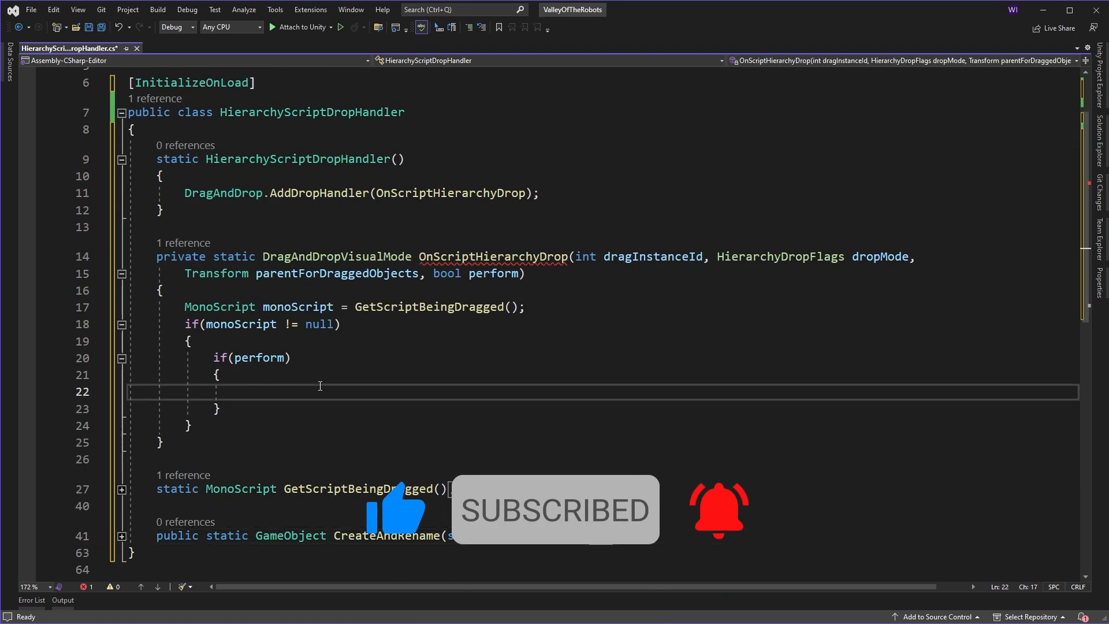
{"action": "type", "text": "GameObject gameObject = new GameObject("}
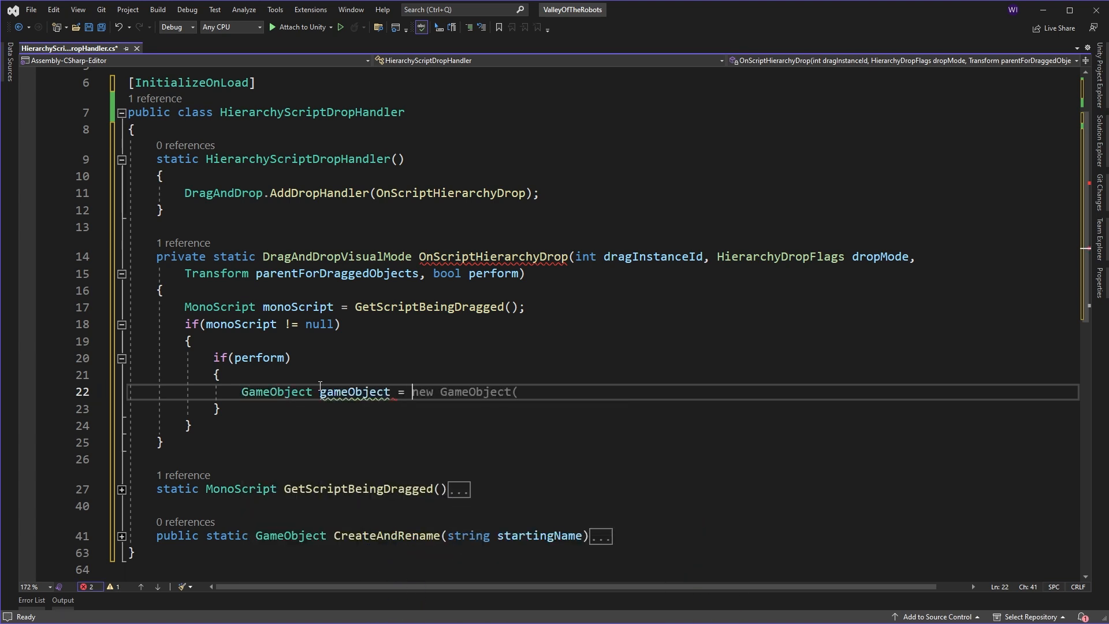
{"action": "type", "text": "CreateAndRename(mo"}
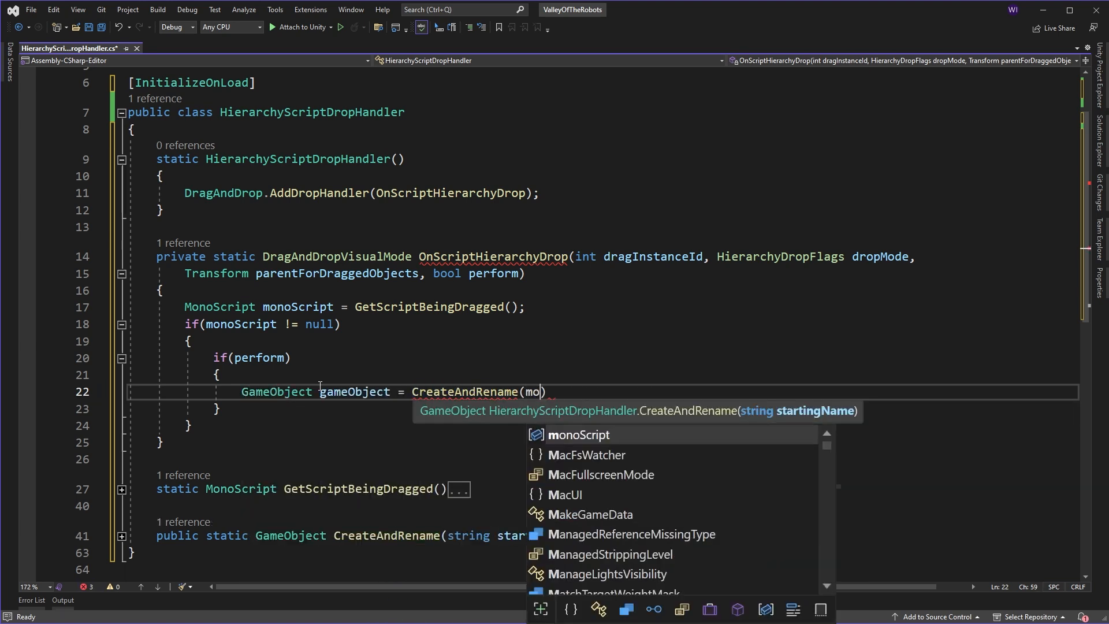
{"action": "type", "text": ".name);"}
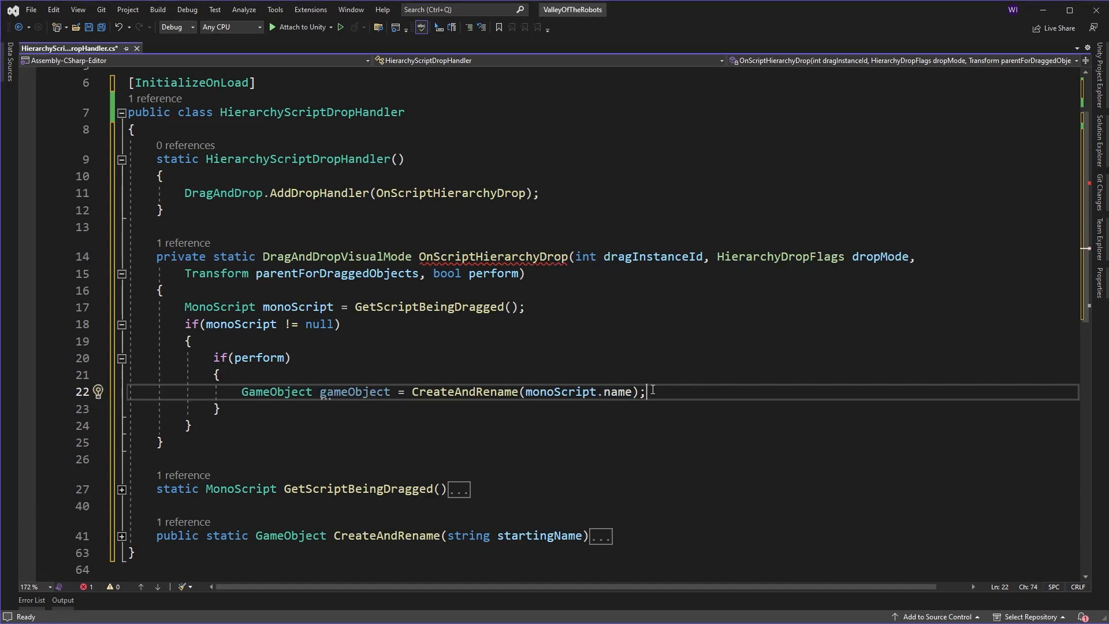
Step: Add the script via AddComponent(monoScript.GetClass()) and return DragAndDropVisualMode.Copy, with an else branch
{"action": "type", "text": "Component component = gameObject.AddComponent<Component>();"}
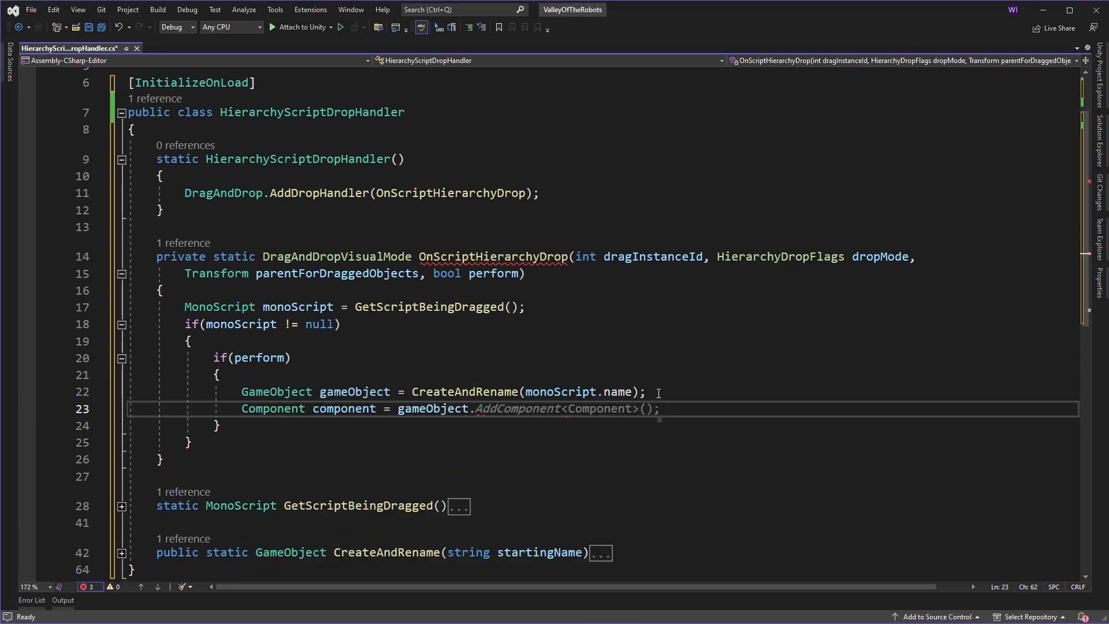
{"action": "type", "text": "monoScript.getc"}
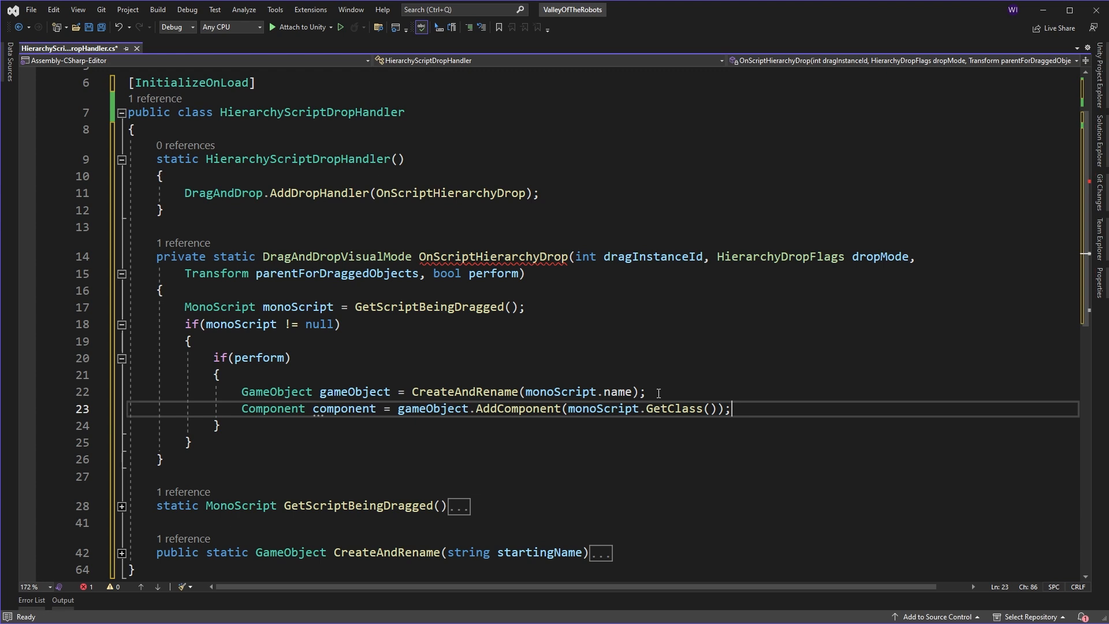
{"action": "type", "text": "else {"}
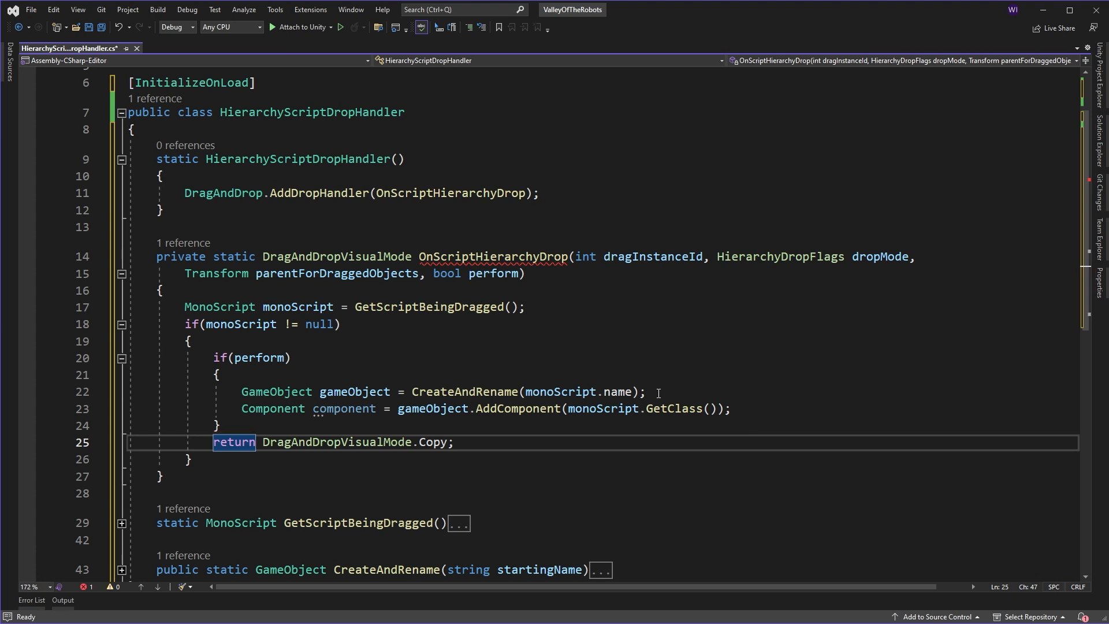
{"action": "type", "text": "re"}
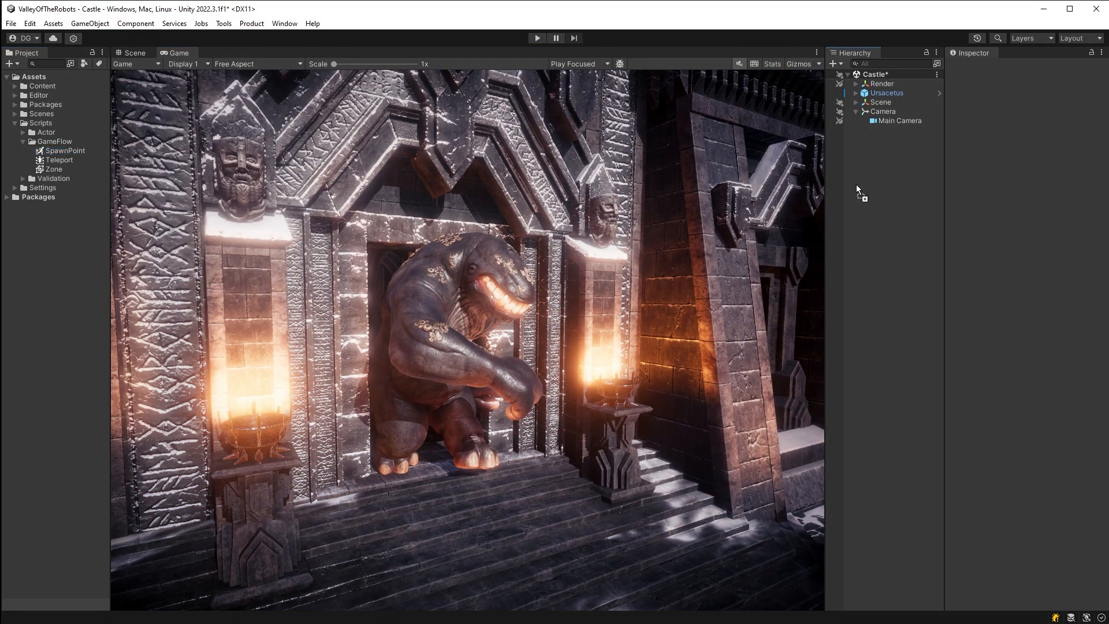
Step: Drop the SpawnPoint script onto the Hierarchy and rename the created object Testing
{"action": "left_click", "coordinate": [890, 129]}
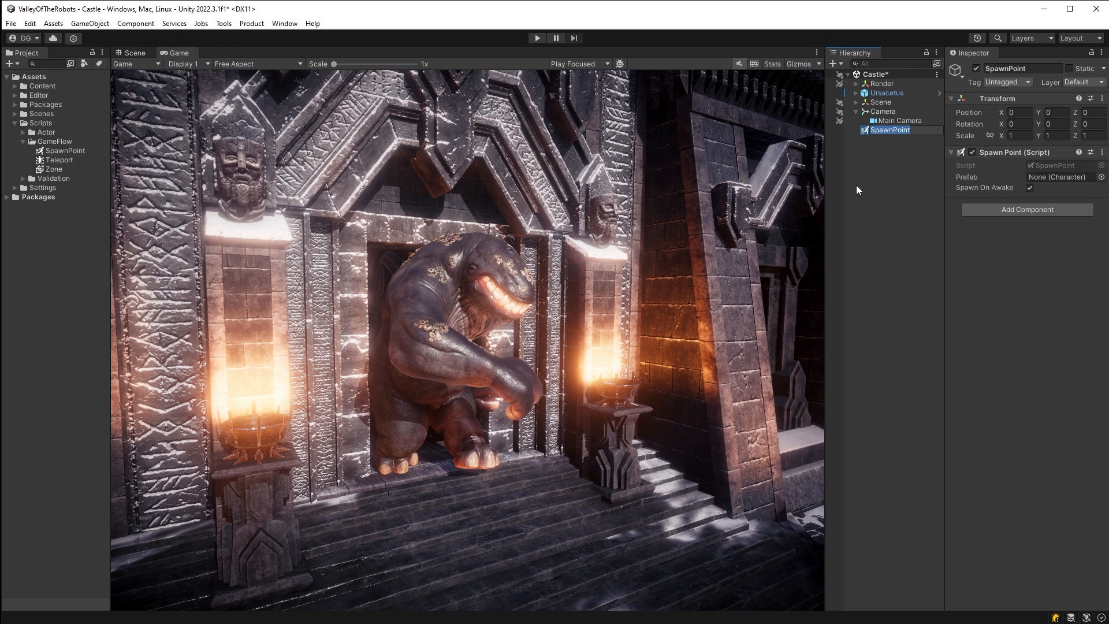
{"action": "type", "text": "Testing"}
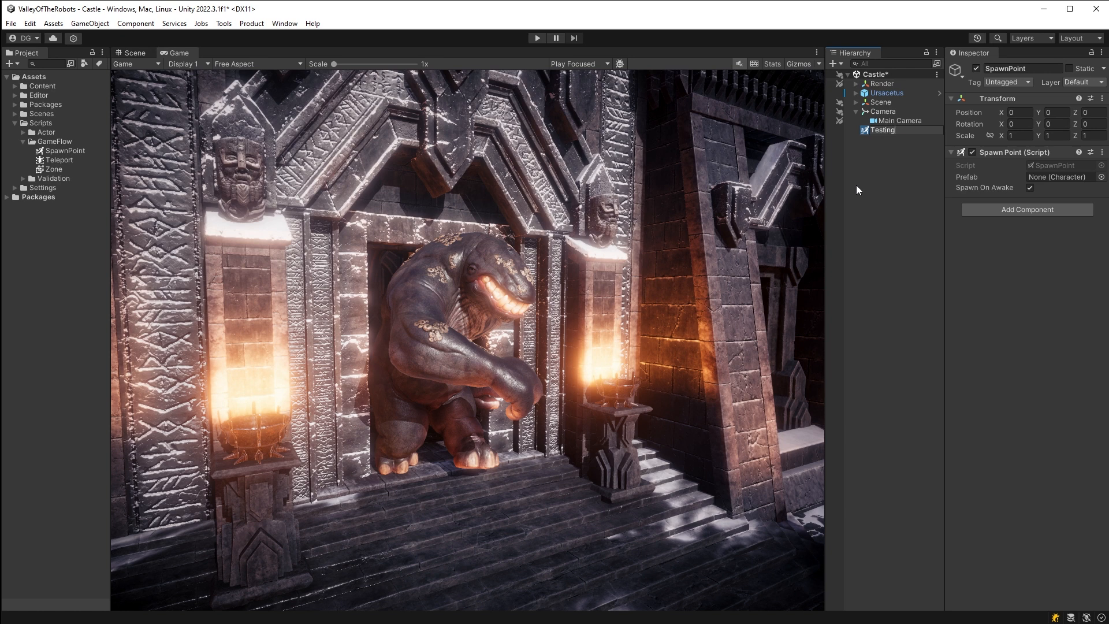